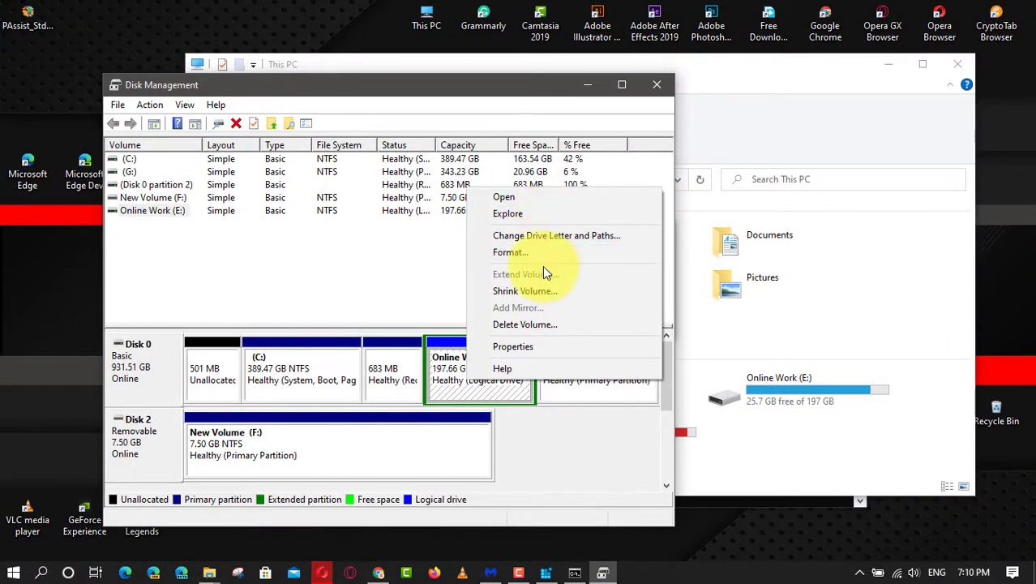
Step: Try to format the USB Drive (F:) from its context menu
right_click(302, 373)
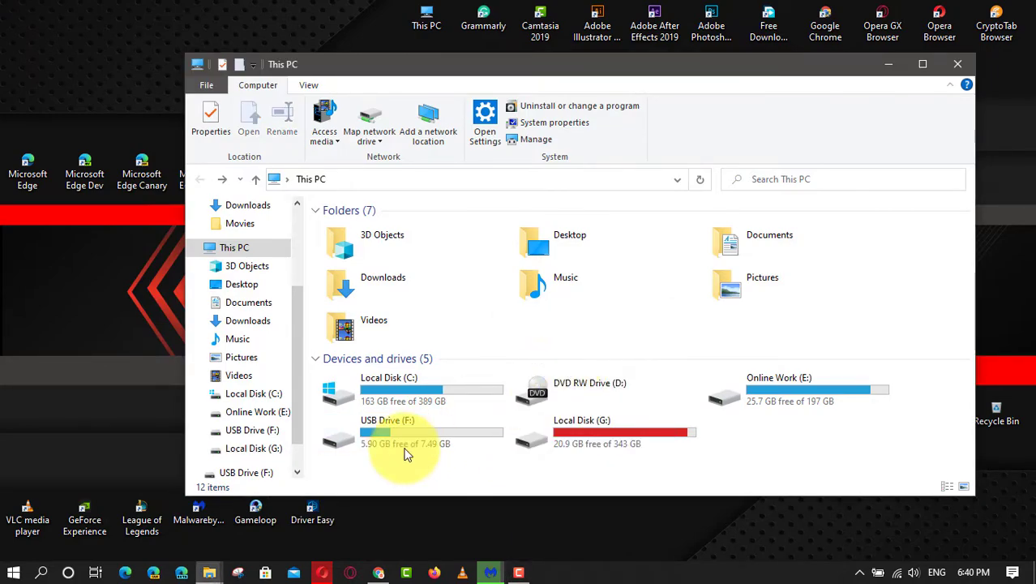
click(387, 432)
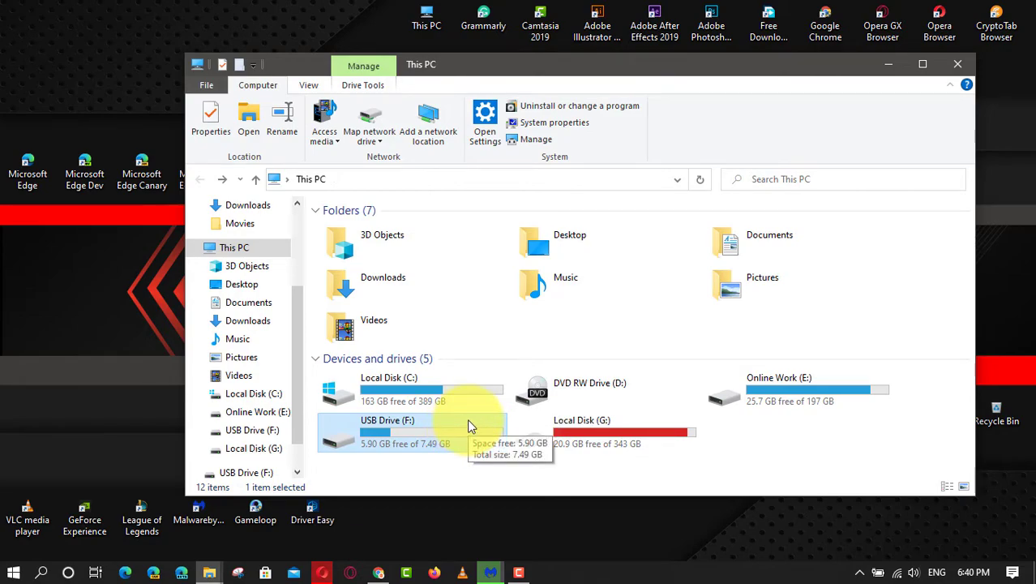
right_click(387, 430)
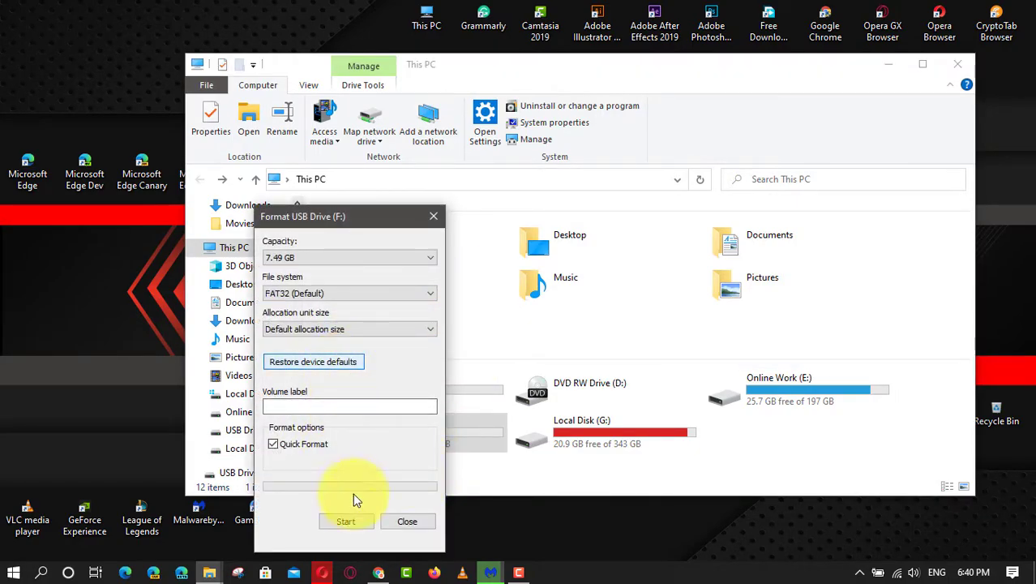
click(346, 520)
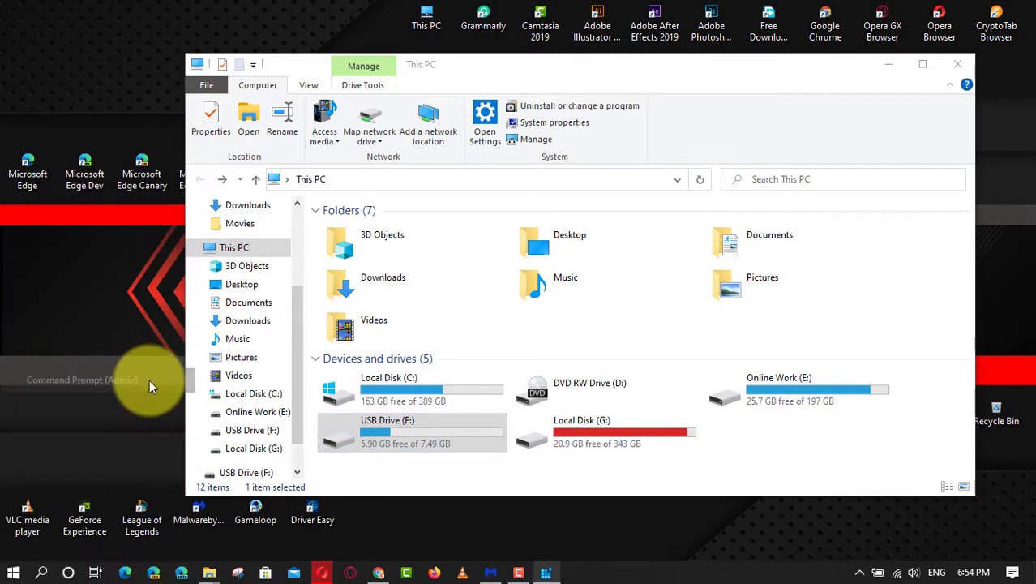
mouse_move(223, 363)
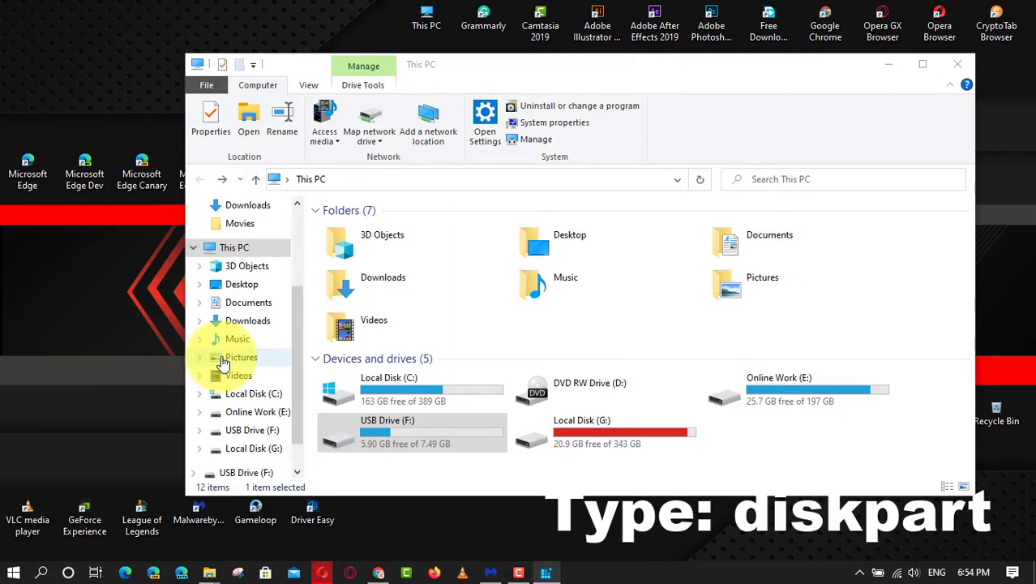
Step: Launch diskpart from an administrator Command Prompt
click(577, 574)
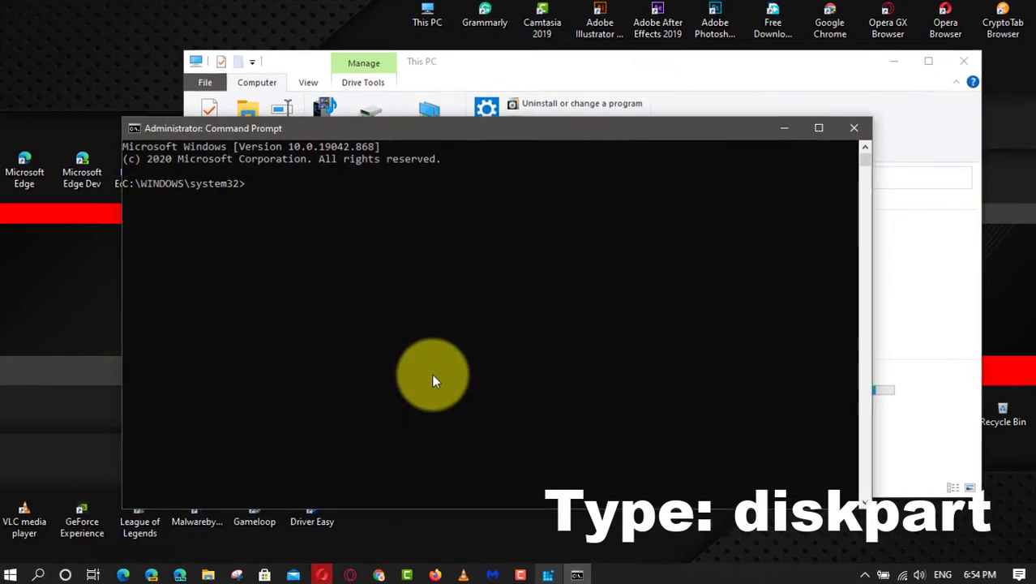
text(d)
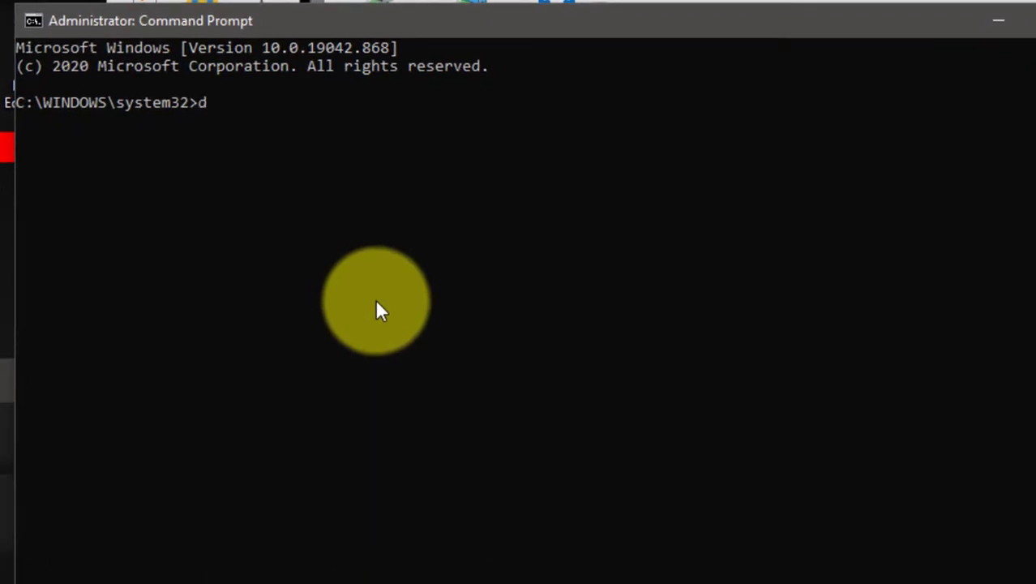
text(iskp)
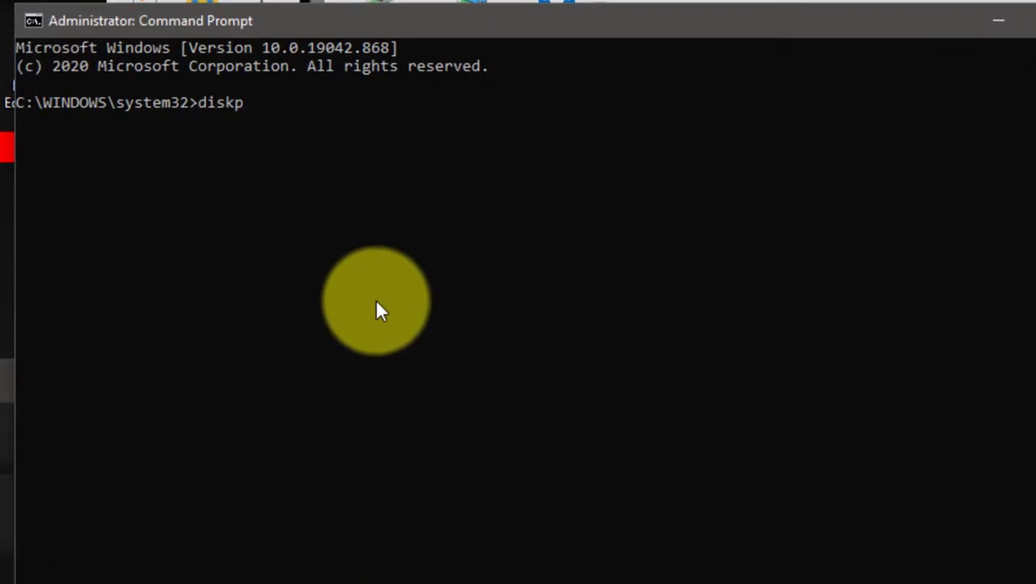
text(art)
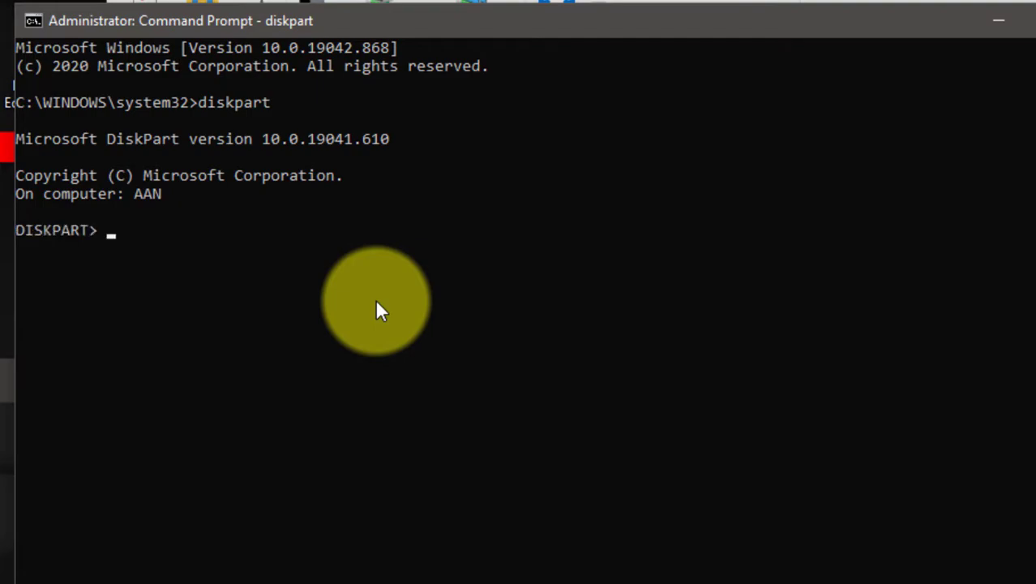
Step: List the disks and select disk 2, the 7680 MB USB disk
text(list disk)
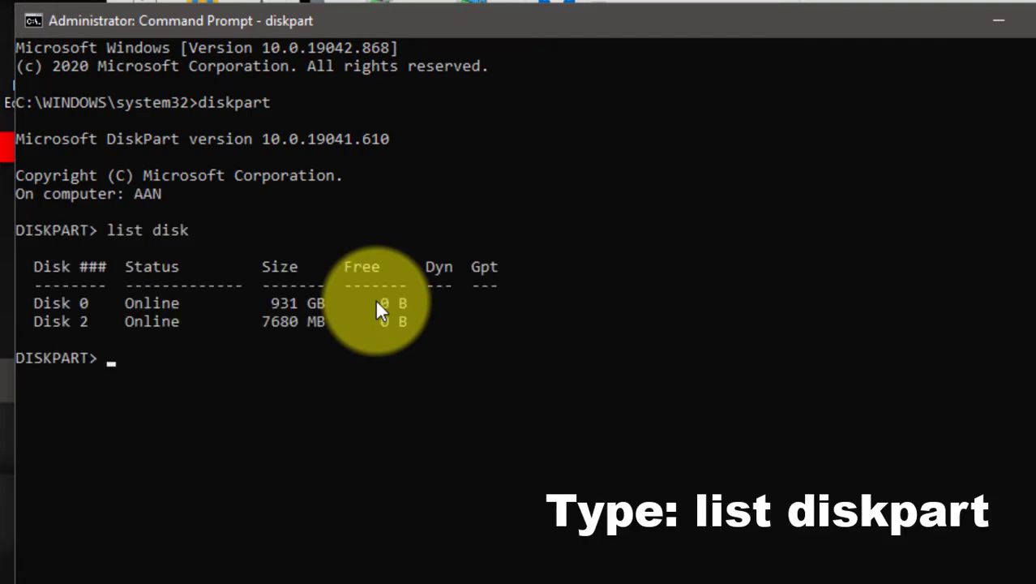
text(sele)
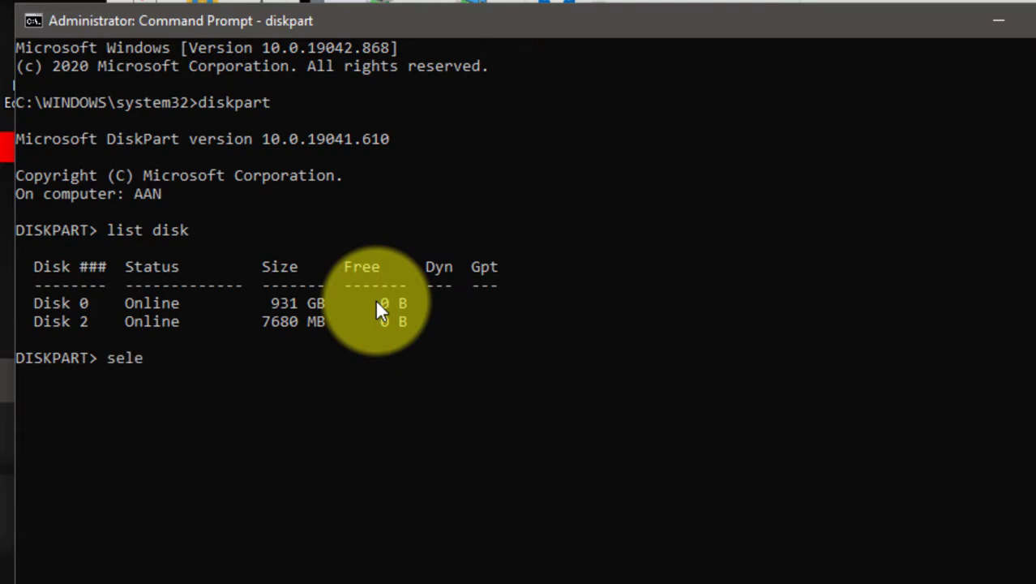
text(ct)
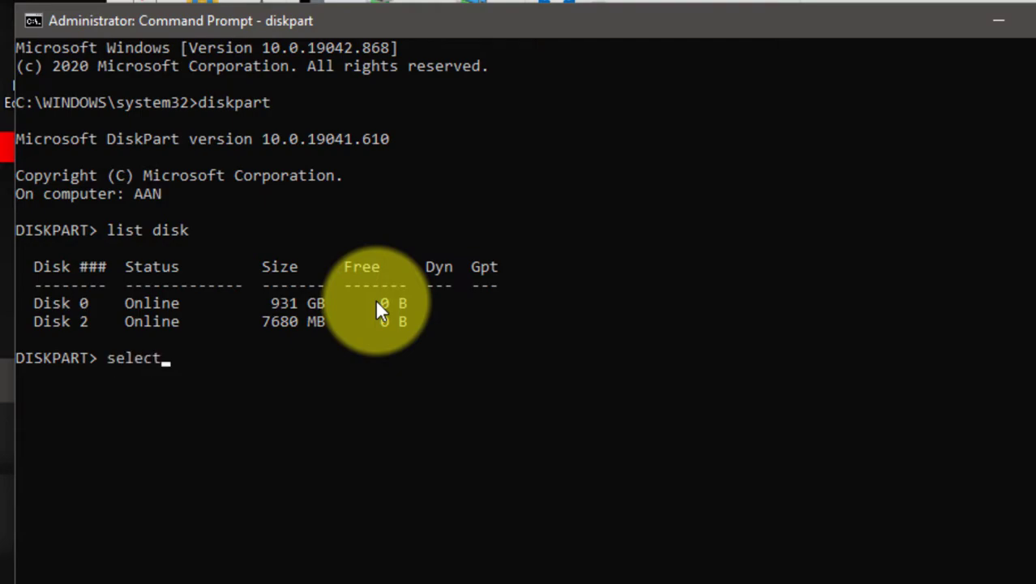
text(disk 2)
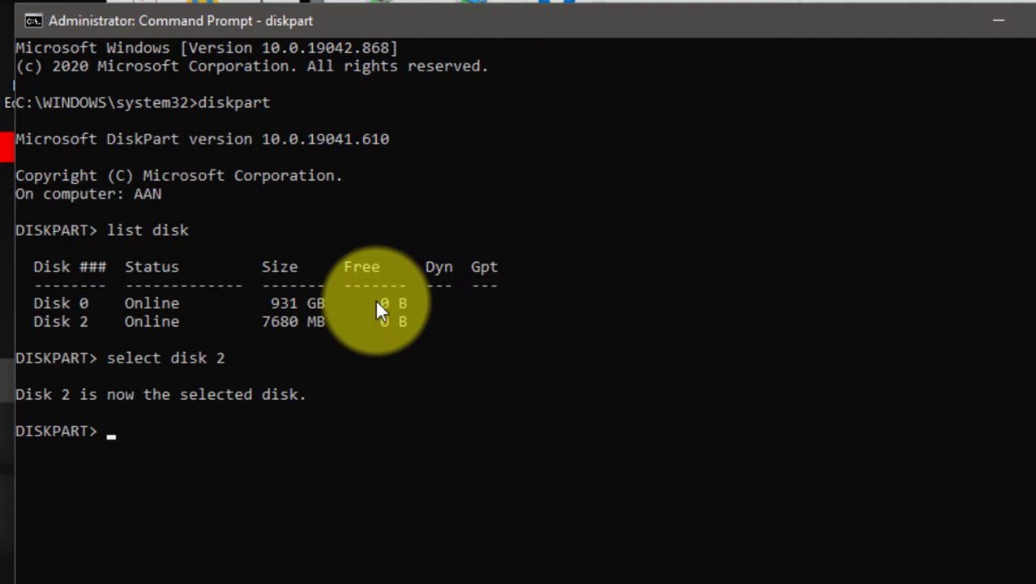
text(attri)
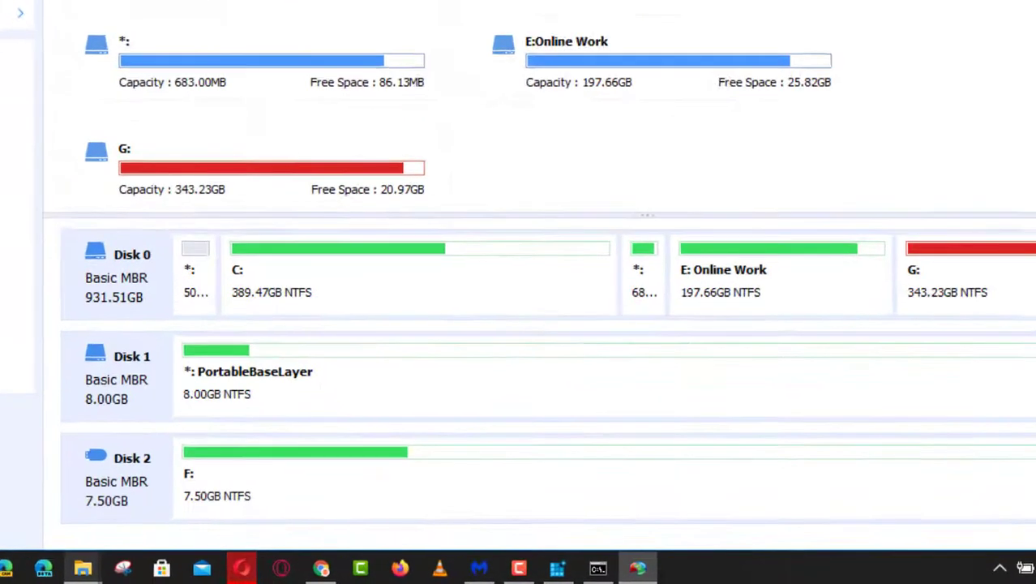
Step: Delete Disk 2's F: partition, leaving 7.50 GB unallocated
right_click(295, 451)
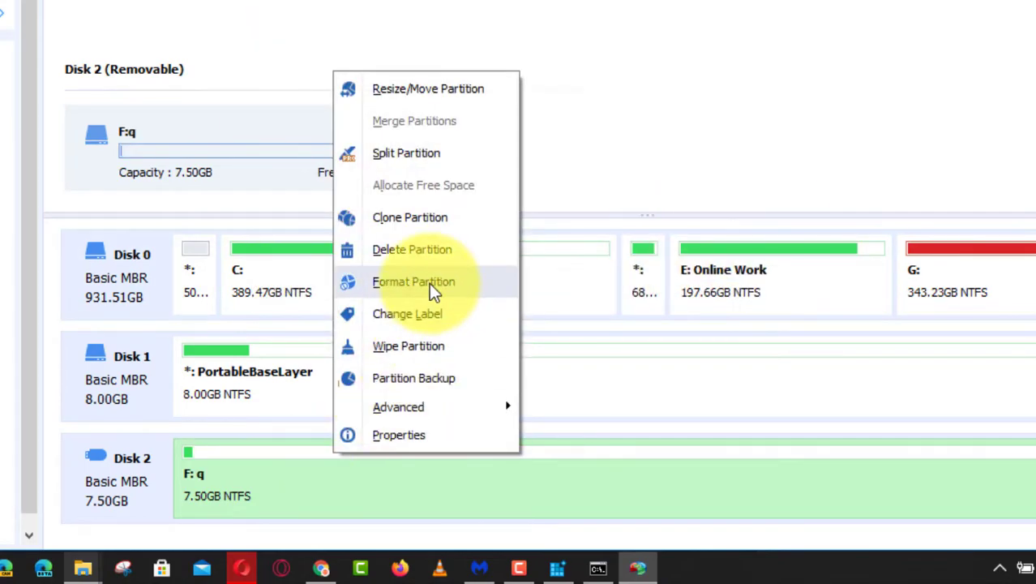
click(411, 249)
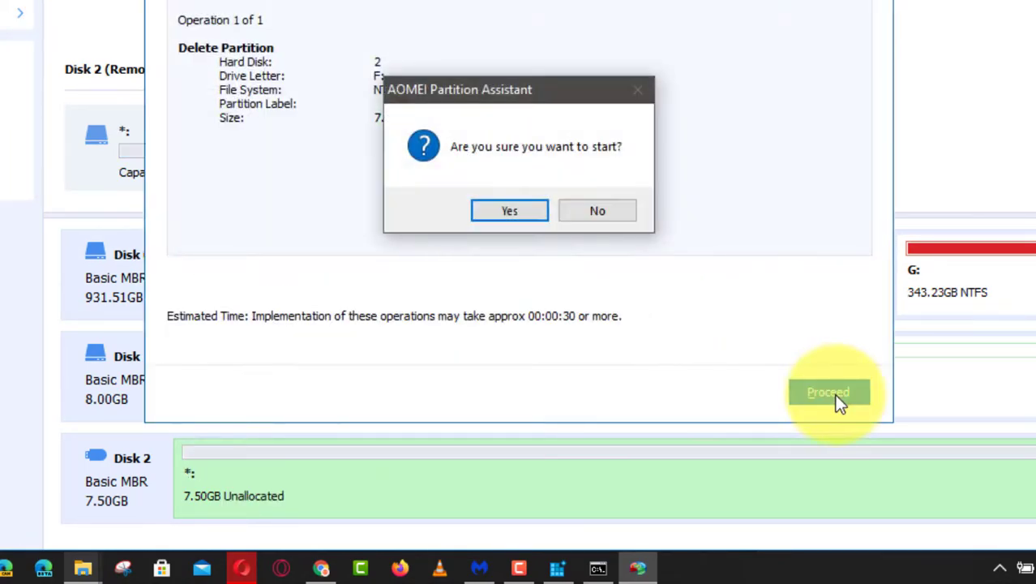
click(509, 210)
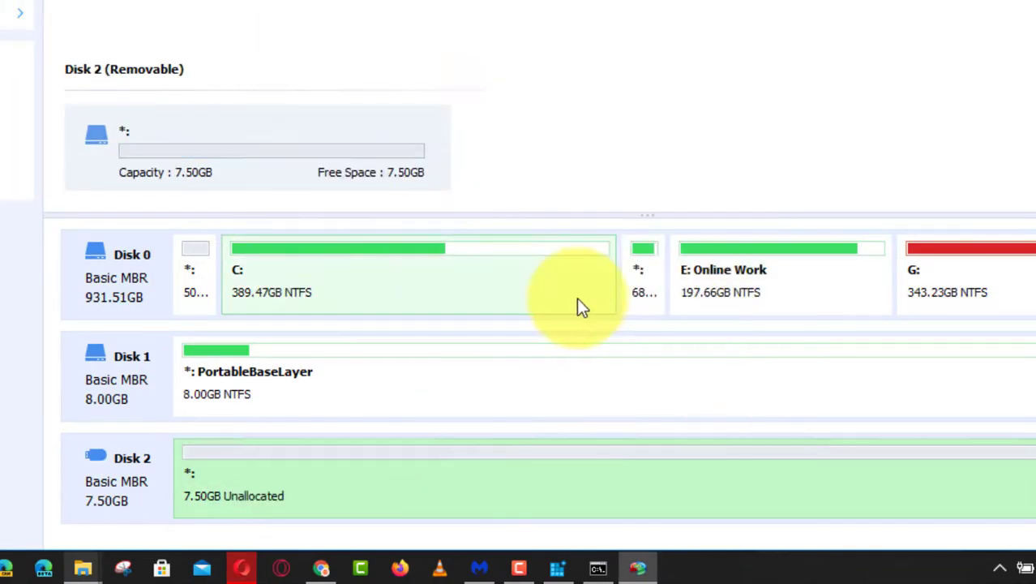
right_click(340, 273)
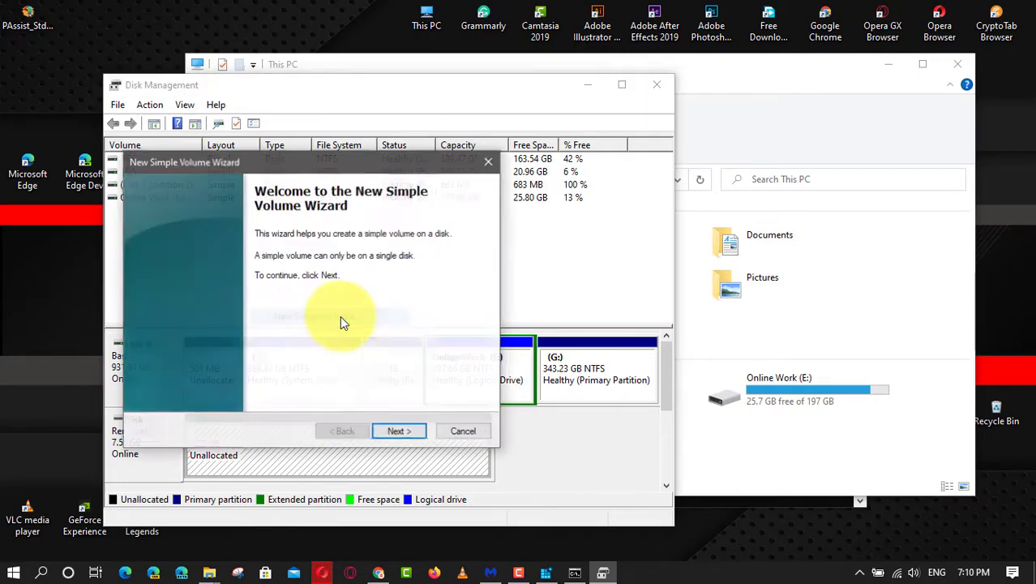
Step: Finish the New Simple Volume Wizard with drive letter F:, NTFS and 7678 MB
click(398, 431)
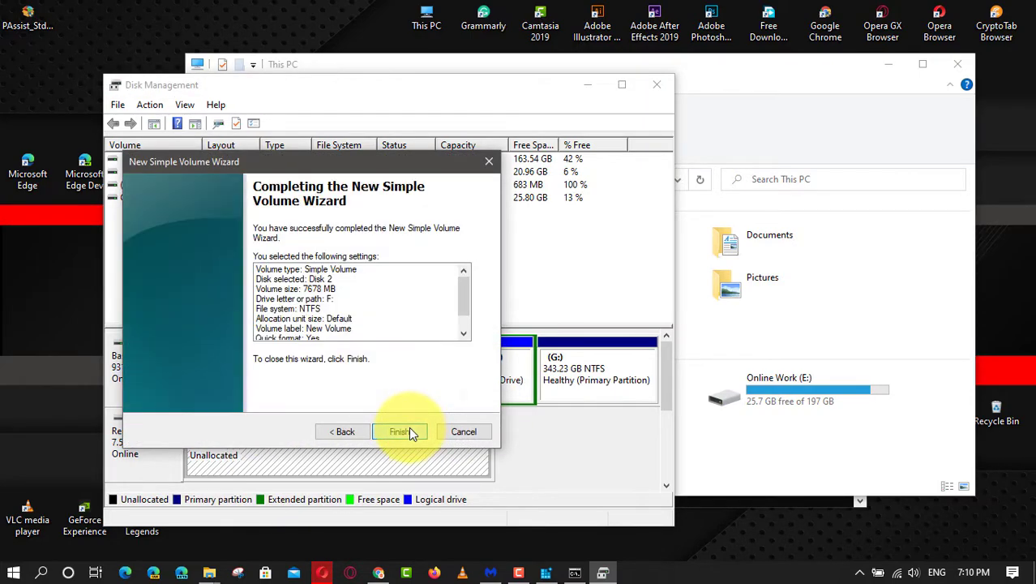
click(398, 431)
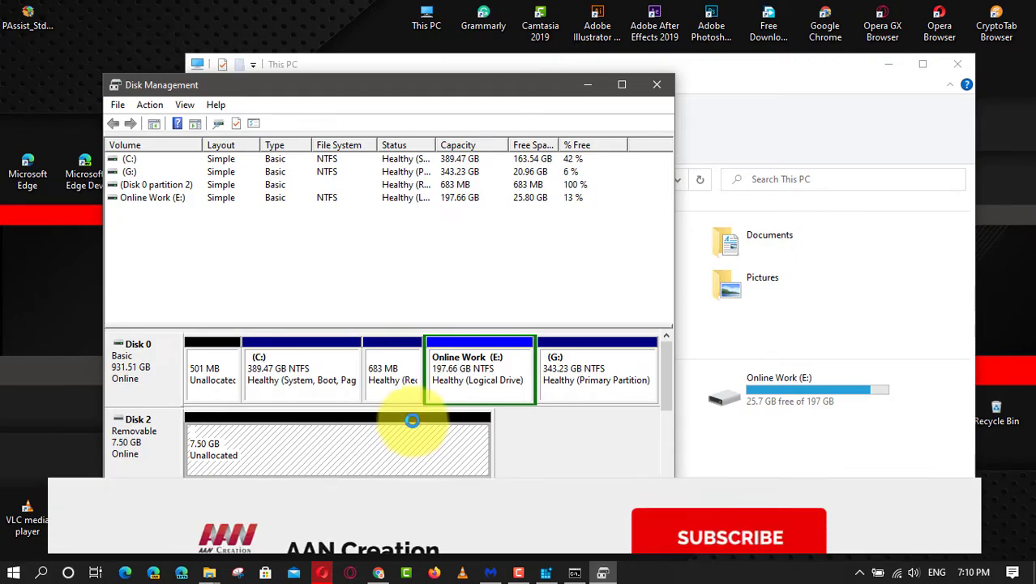